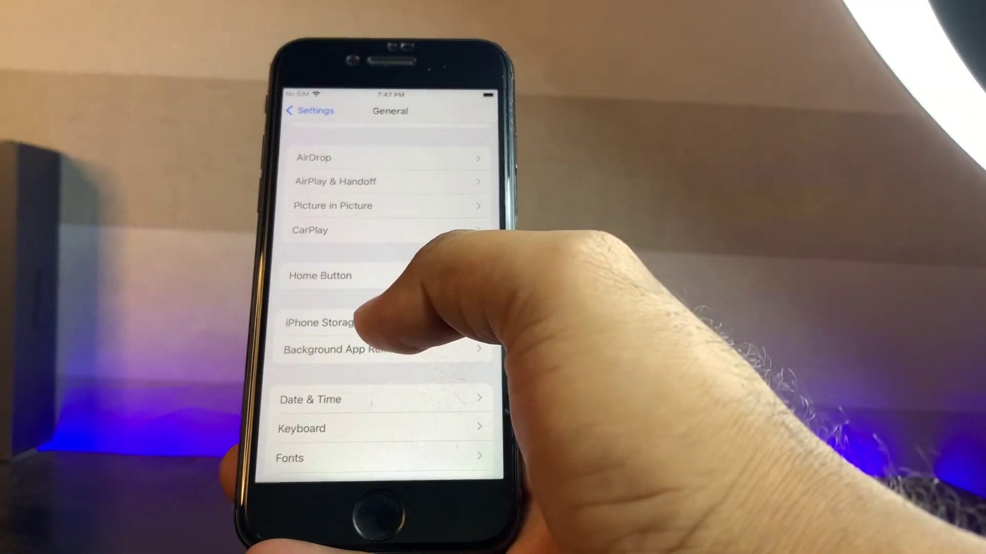
Show the iPhone Storage breakdown to check free space for the iOS update
{"action": "left_click", "coordinate": [321, 323]}
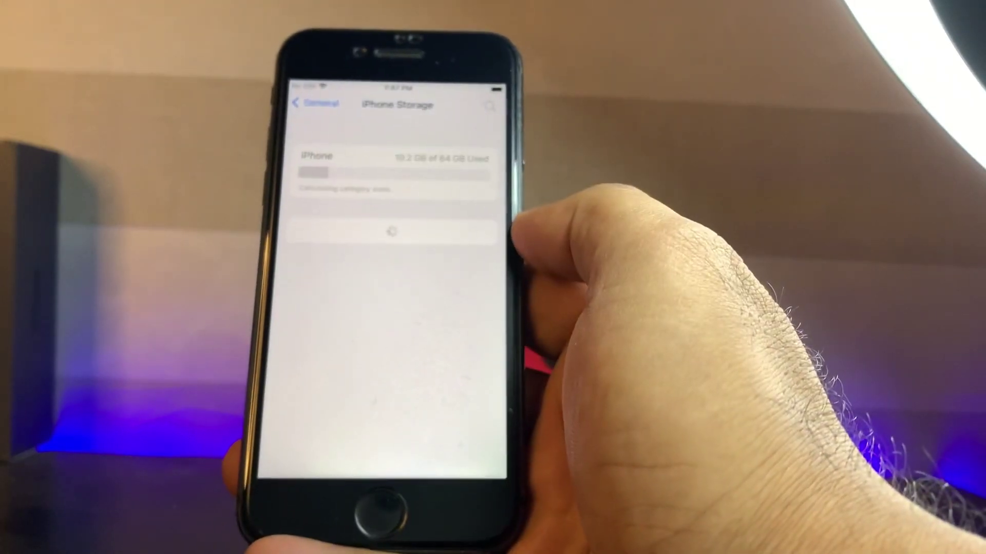